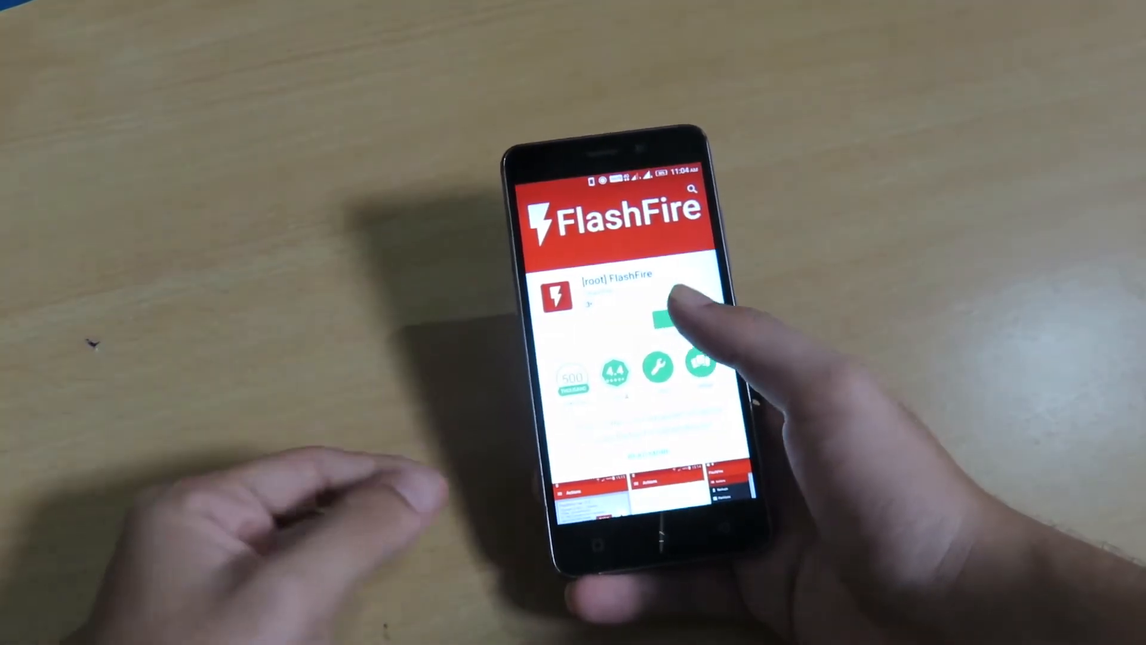
Install FlashFire from its Play Store page and launch it once installed
click(665, 314)
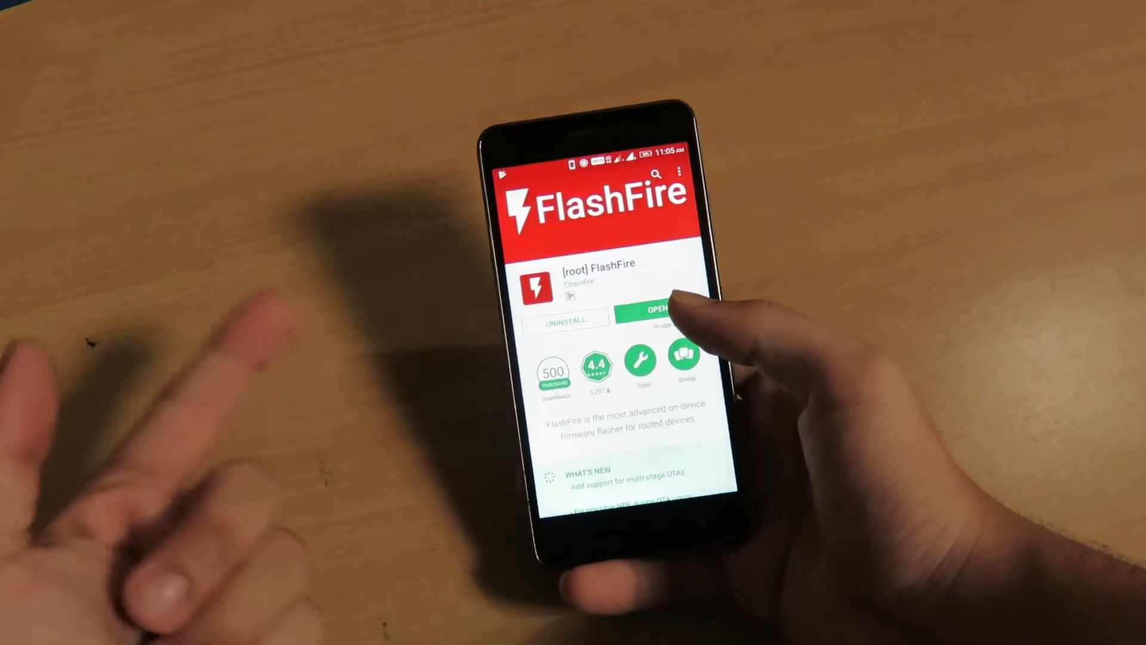
click(649, 309)
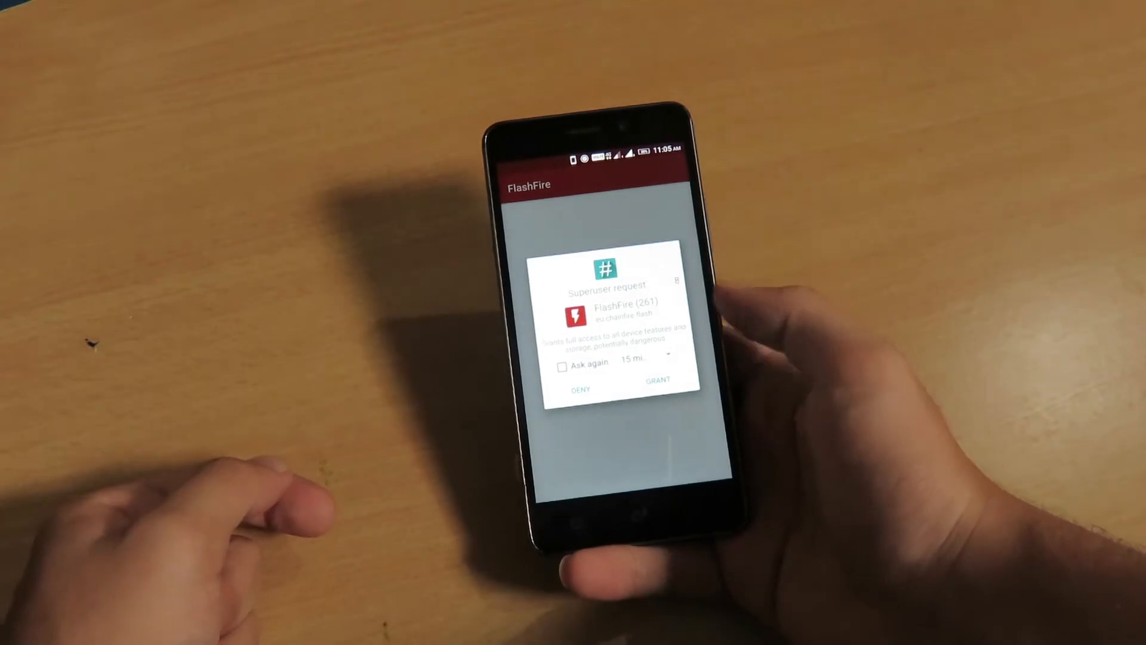
Grant FlashFire superuser access and agree to the risk disclaimer
click(659, 378)
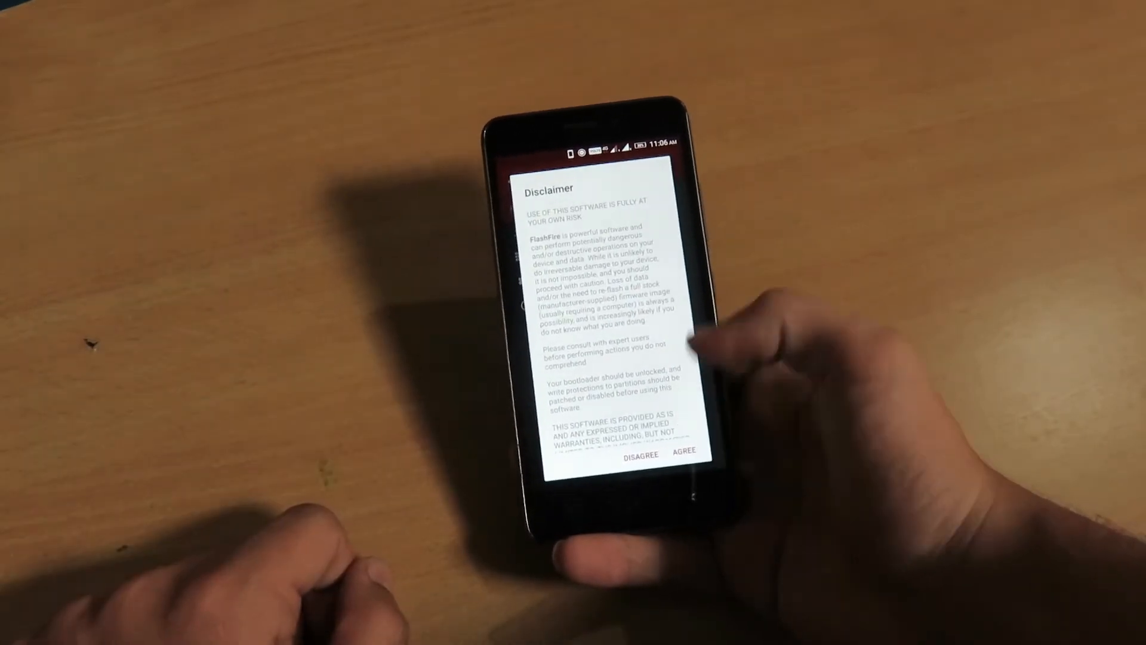
click(683, 451)
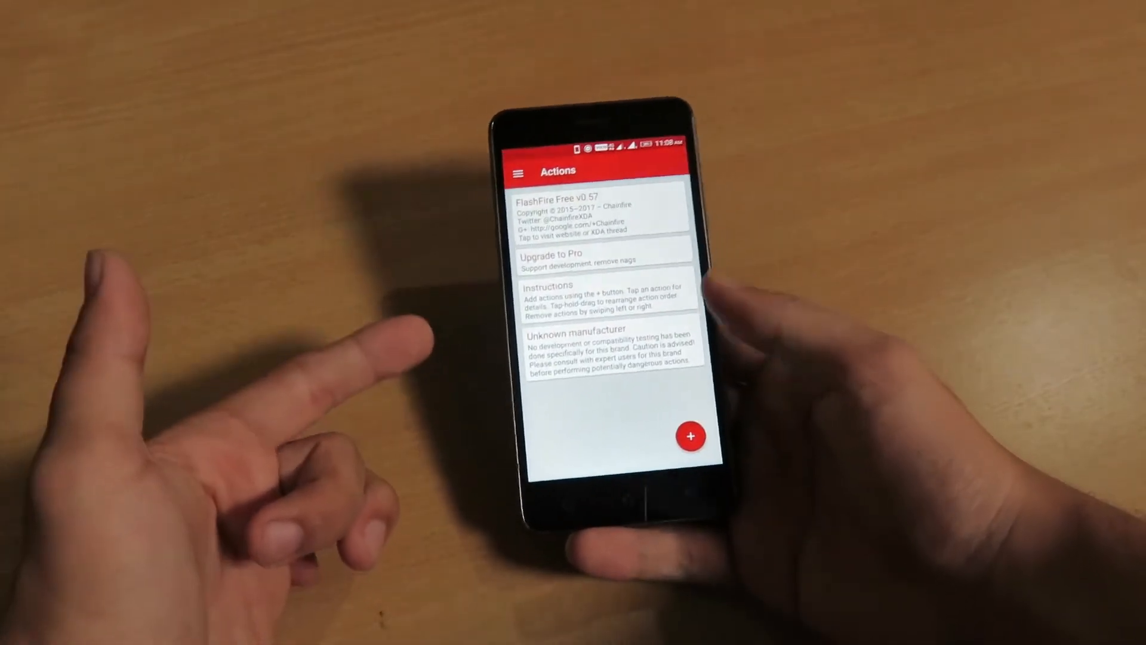
Expand the add-action menu listing Backup, Restore, Flash firmware, Flash ZIP and Wipe
click(689, 437)
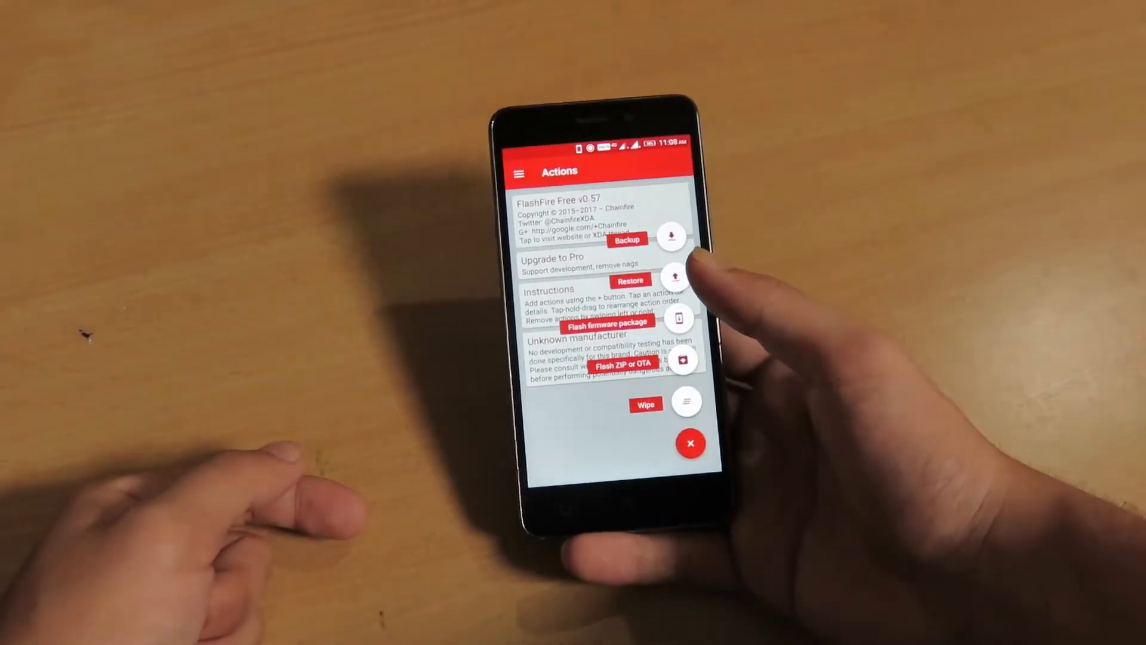
click(626, 238)
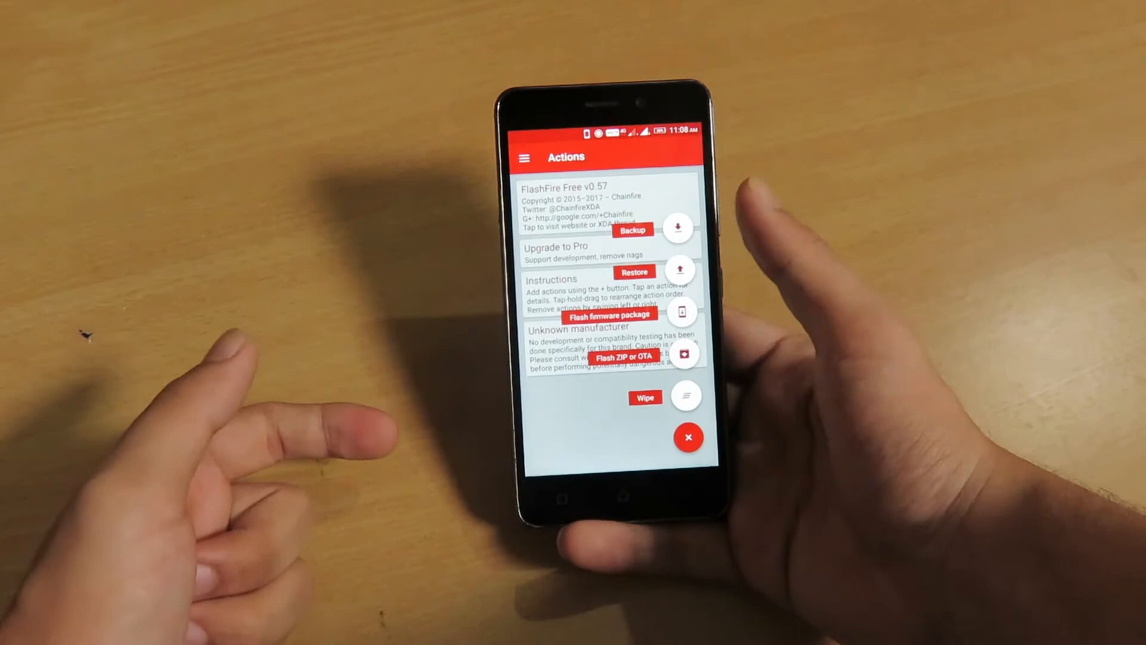
click(688, 437)
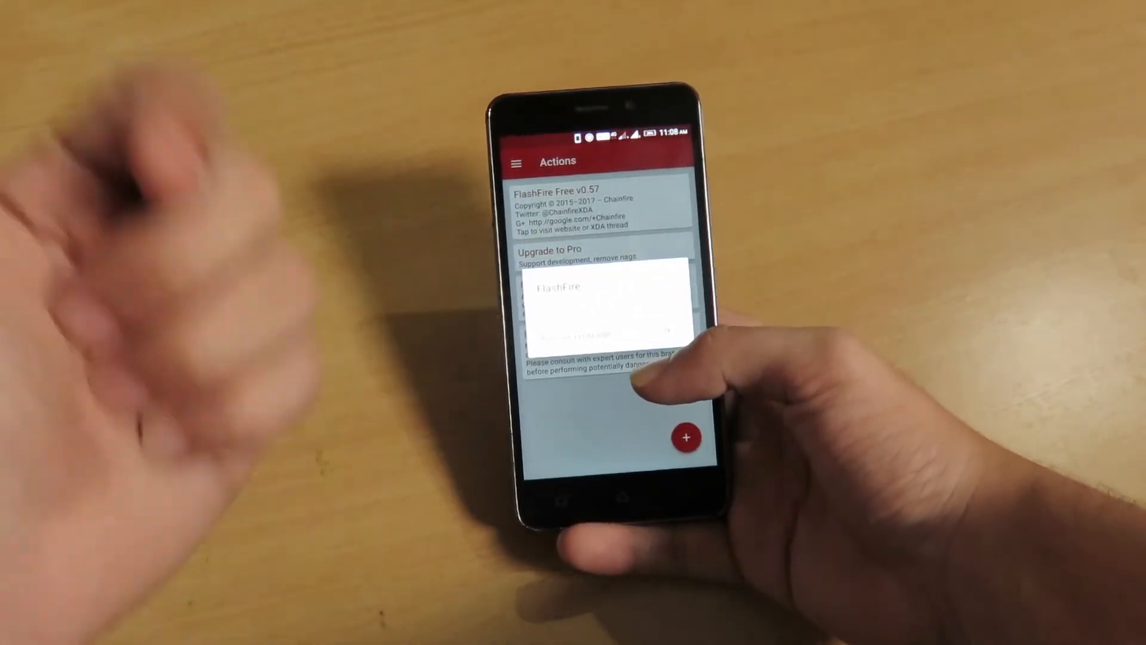
click(685, 437)
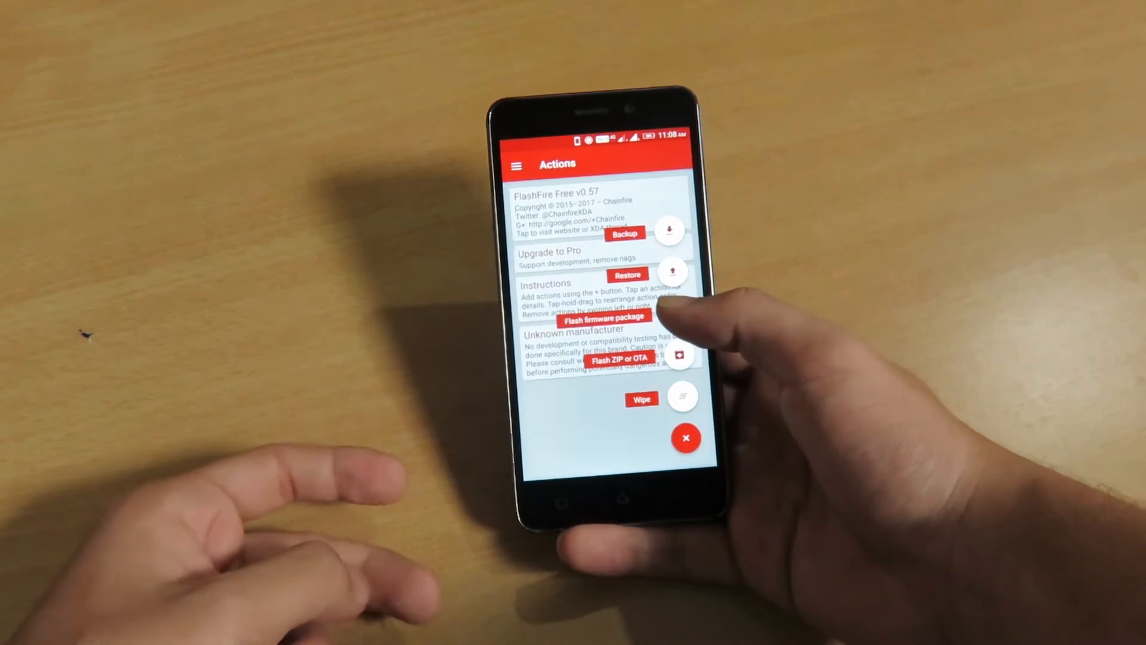
click(604, 315)
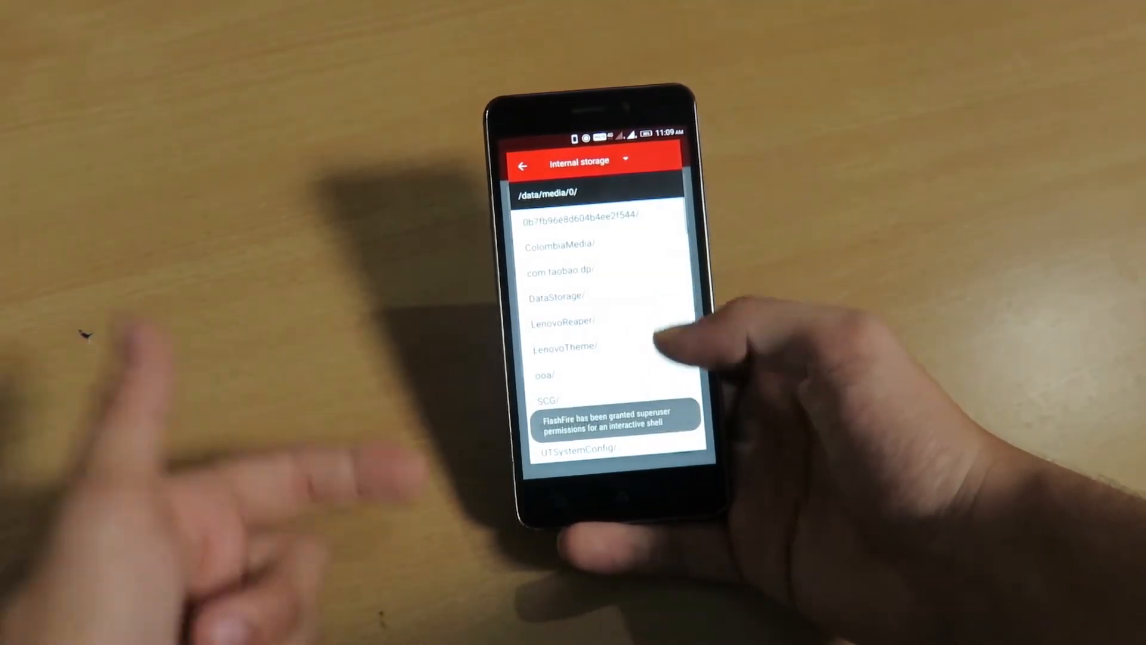
scroll(down, 3)
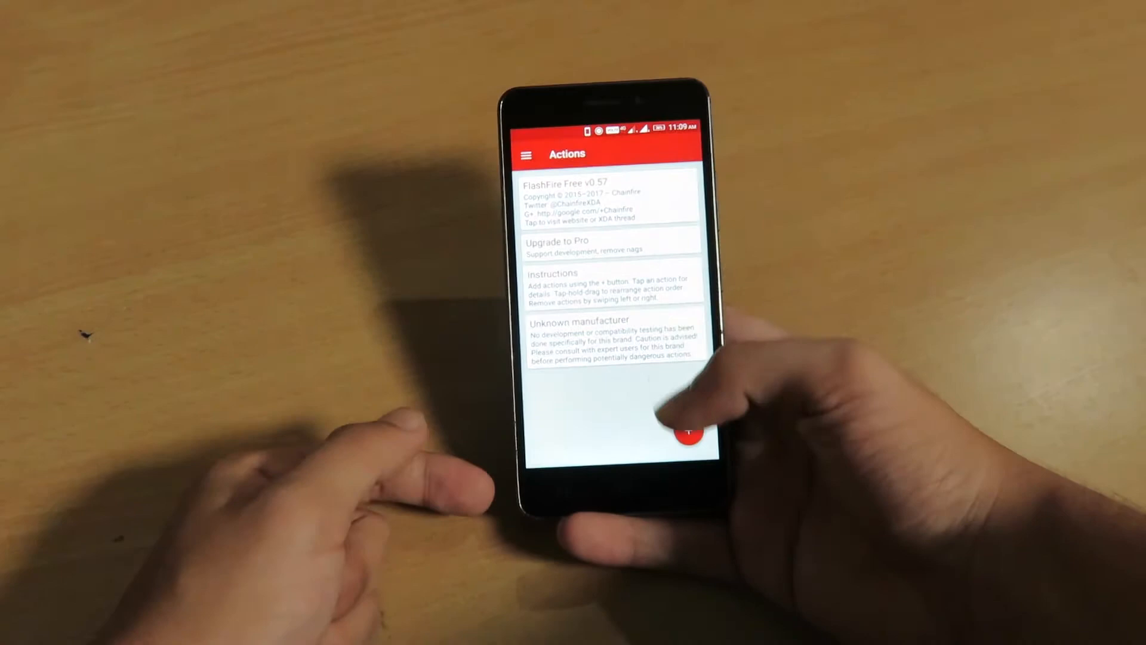
Add a Flash ZIP or OTA action and pick the viperfx magisk zip from internal storage
click(691, 435)
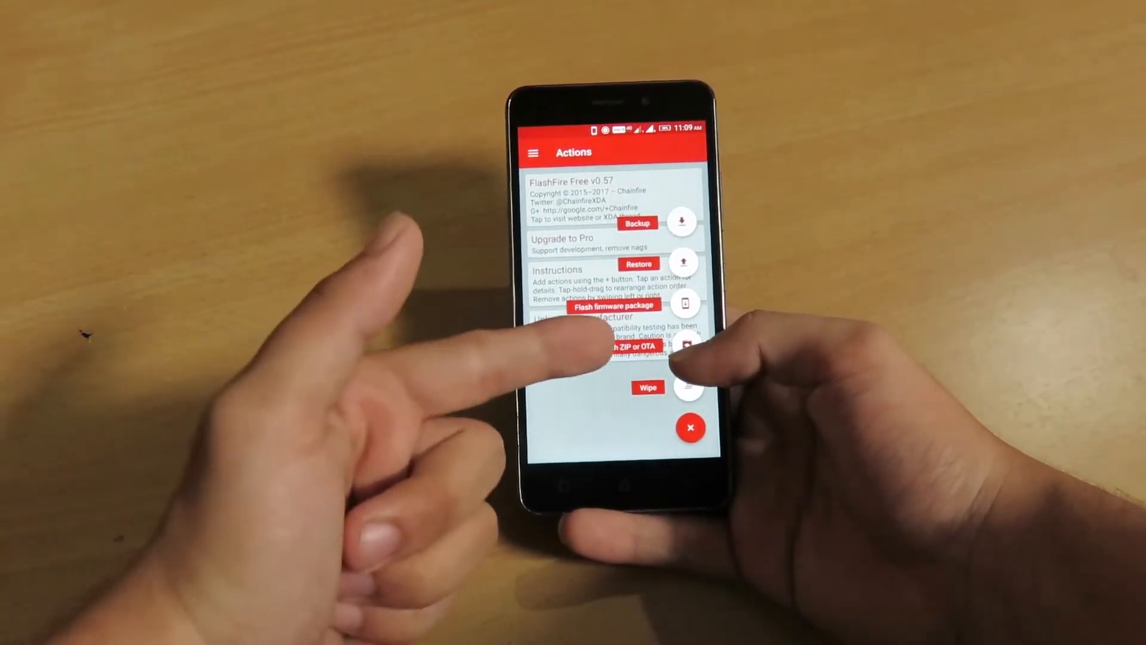
click(616, 344)
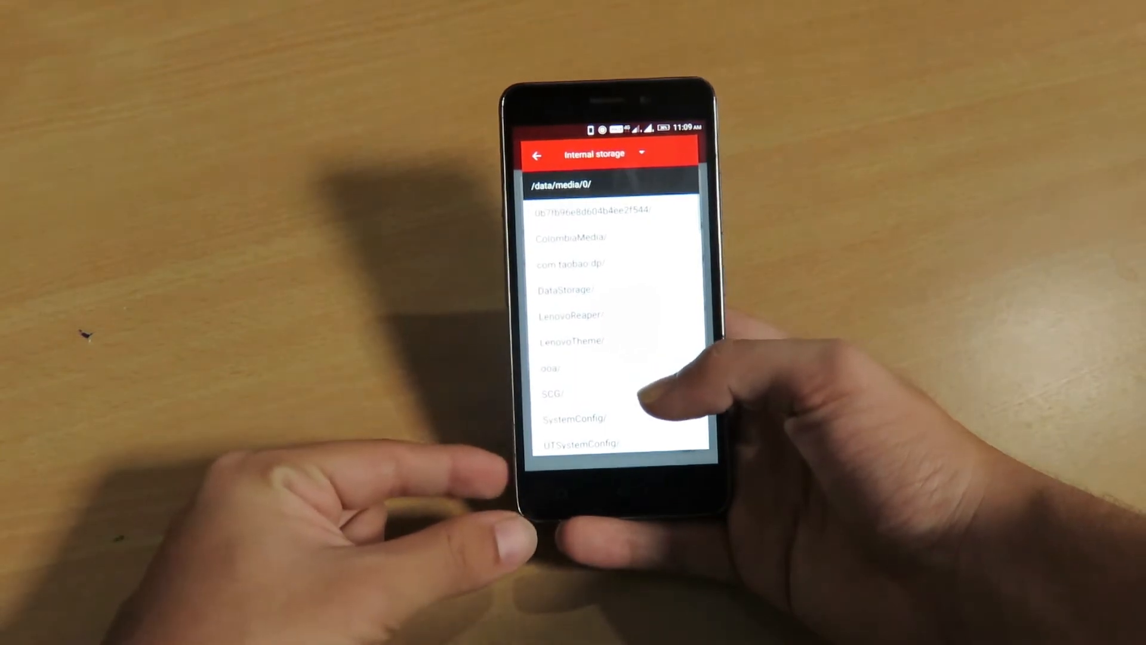
scroll(down, 3)
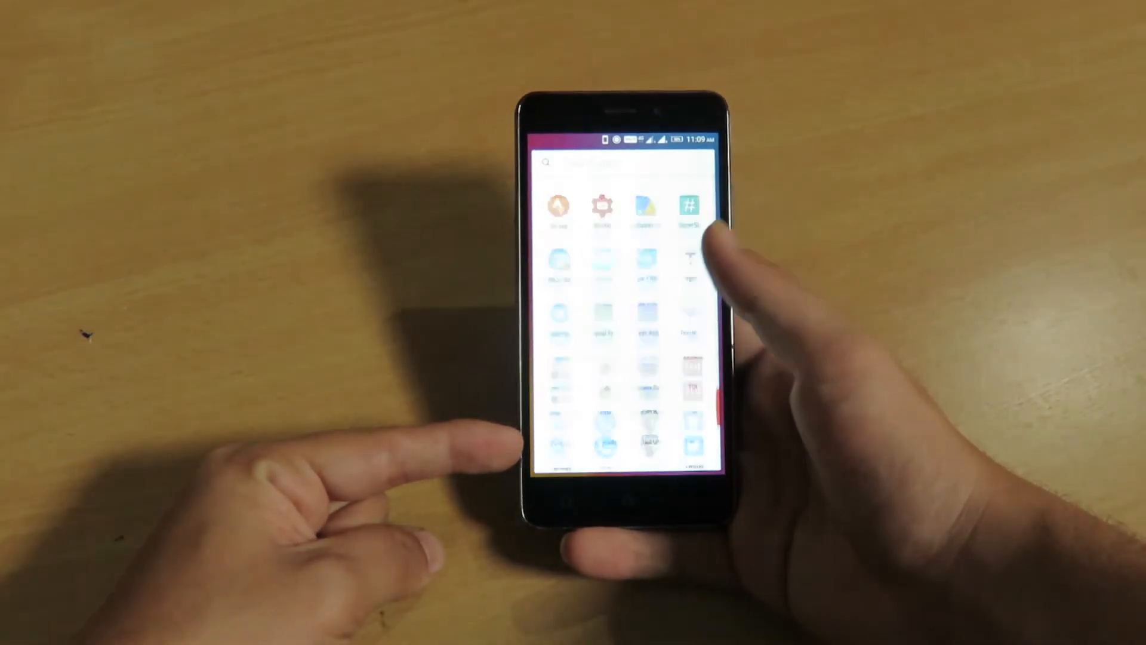
scroll(down, 3)
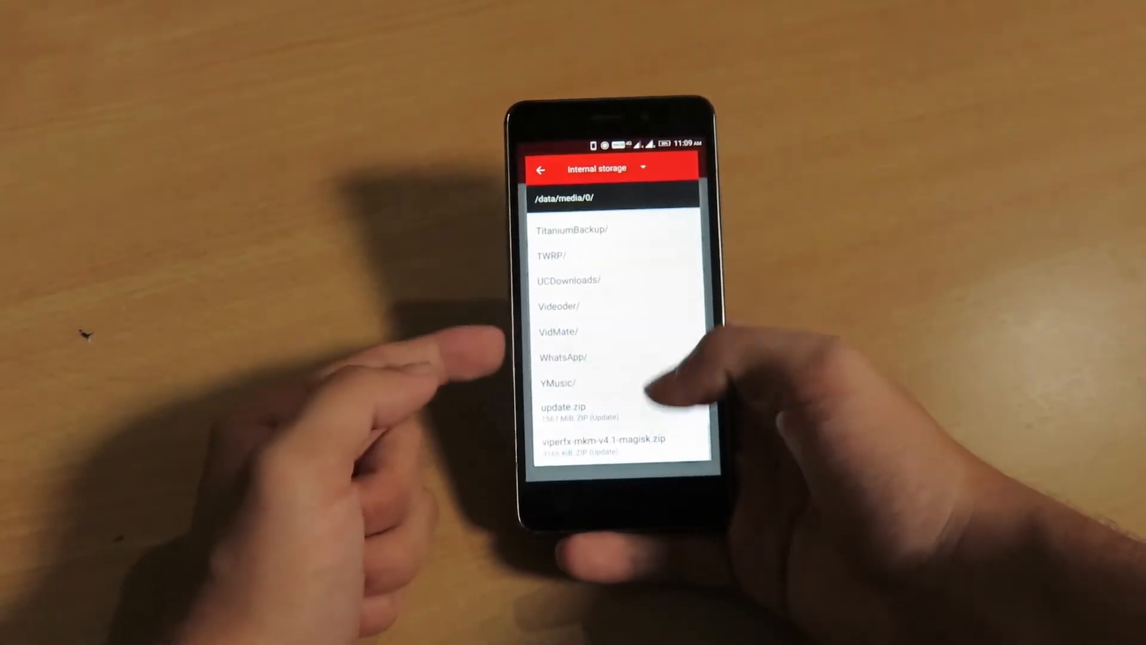
click(540, 171)
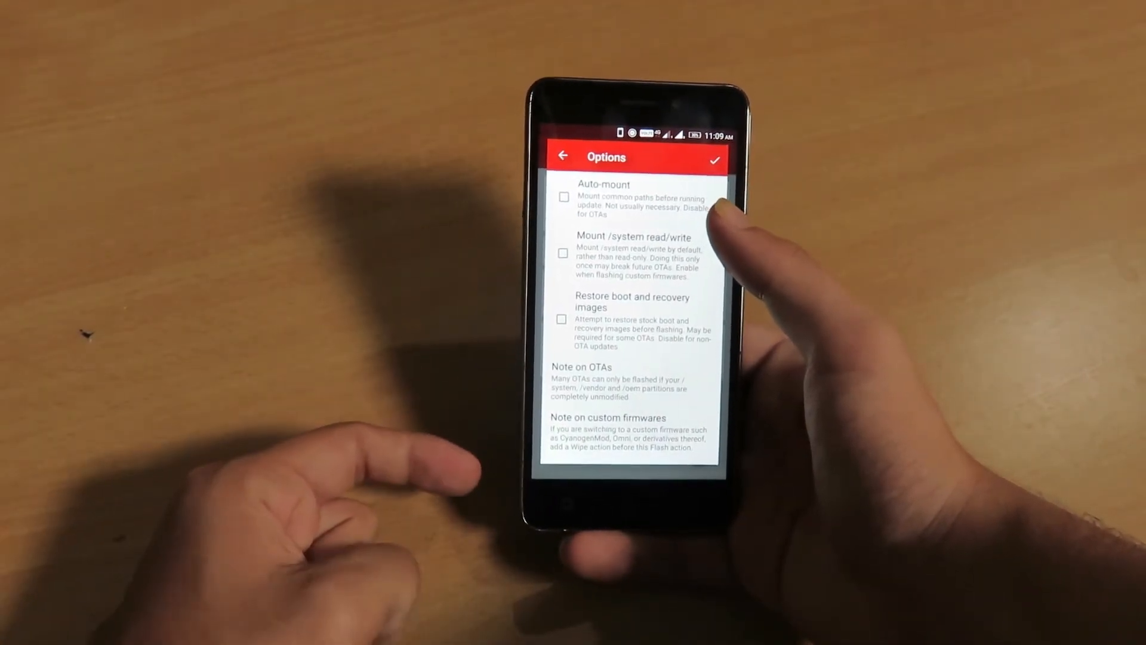
Enable Auto-mount and Mount /system read/write, then queue the viperfx flash action
click(563, 198)
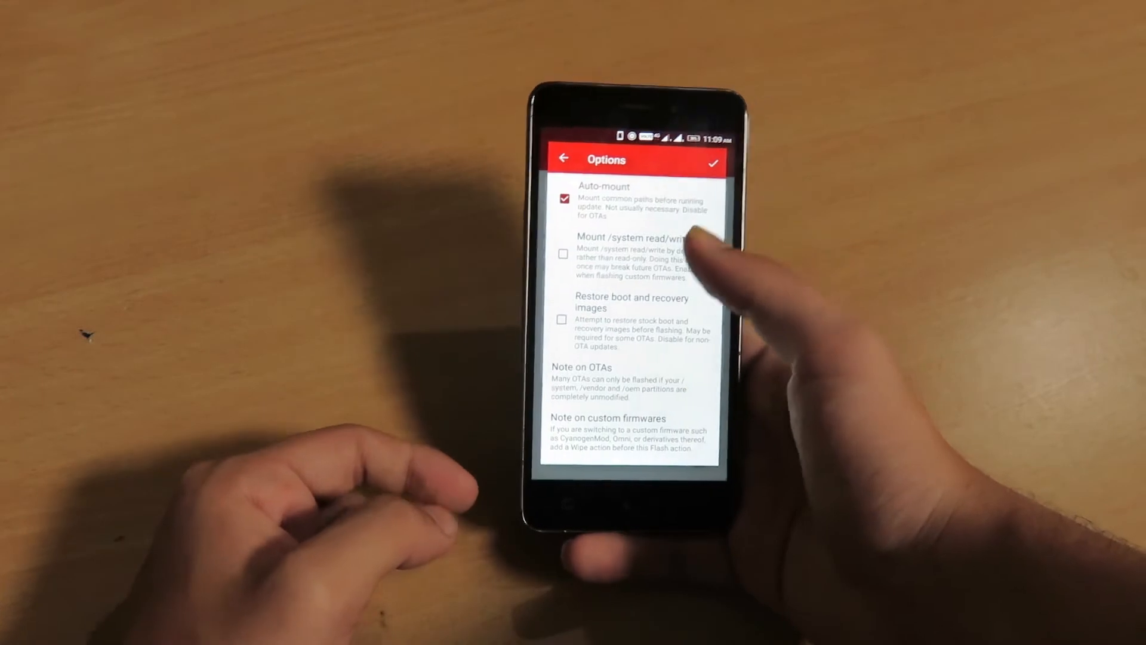
click(629, 263)
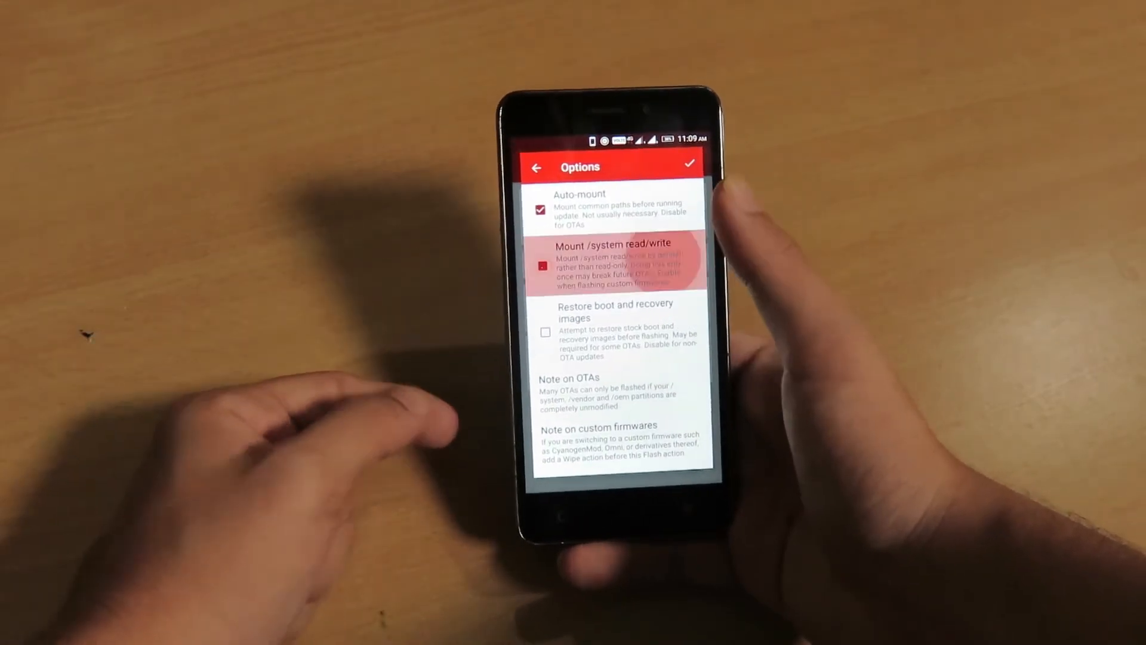
click(543, 265)
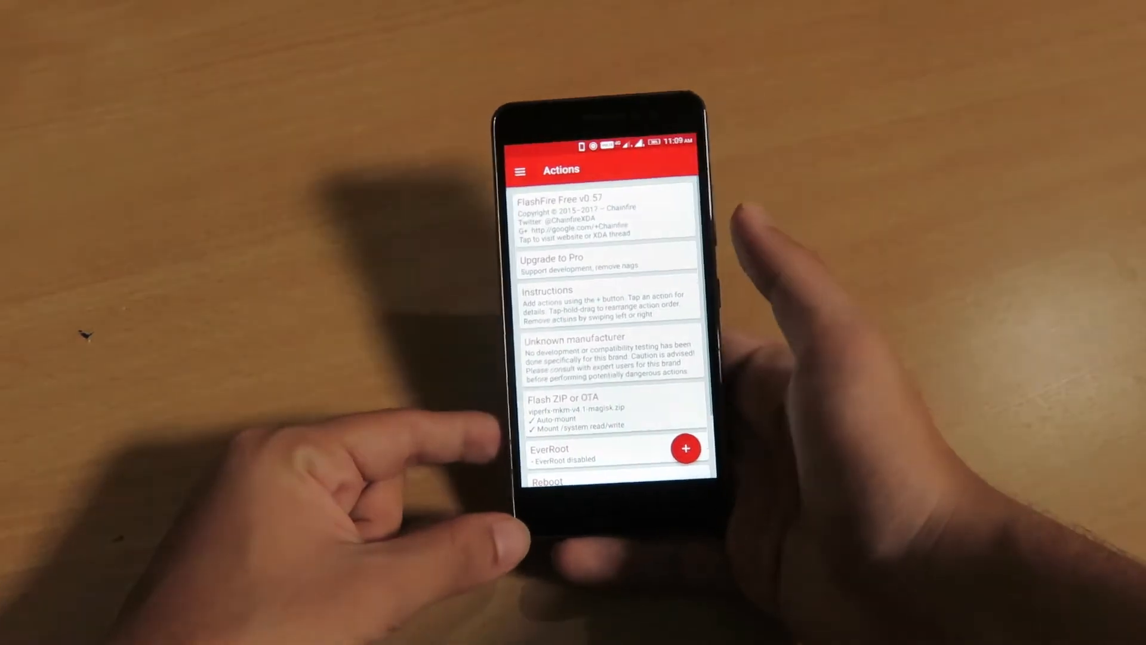
Start the queued viperfx zip flash and confirm the loading warning
scroll(down, 3)
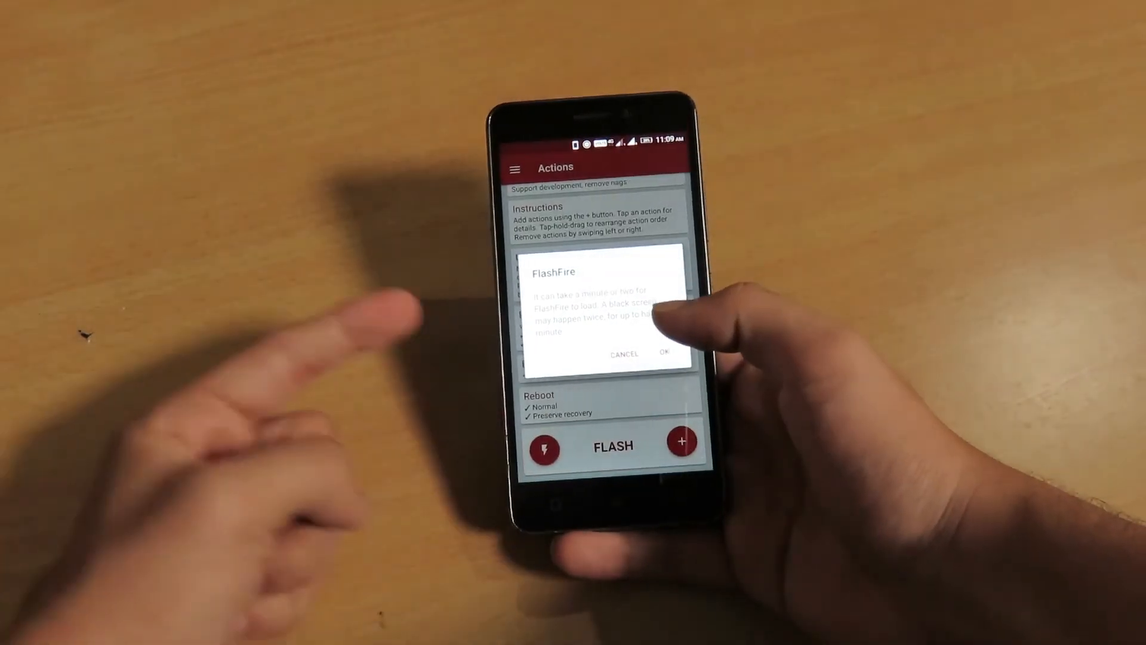
click(664, 353)
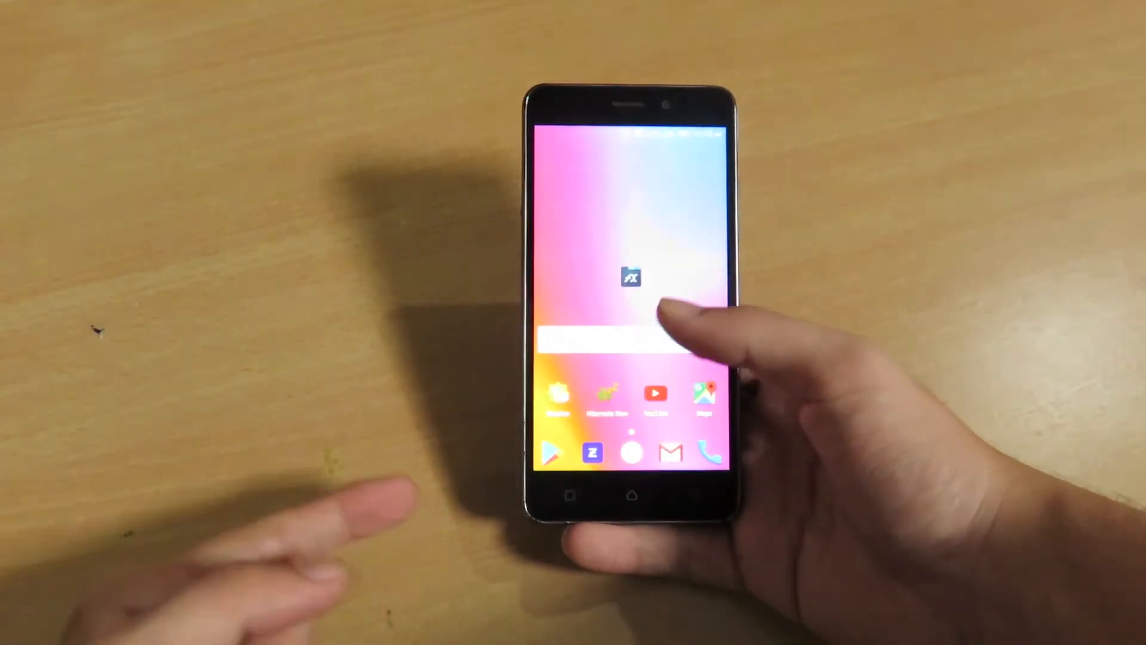
Launch ViPER FX from the app drawer, reaching its file-access permission prompt
click(630, 279)
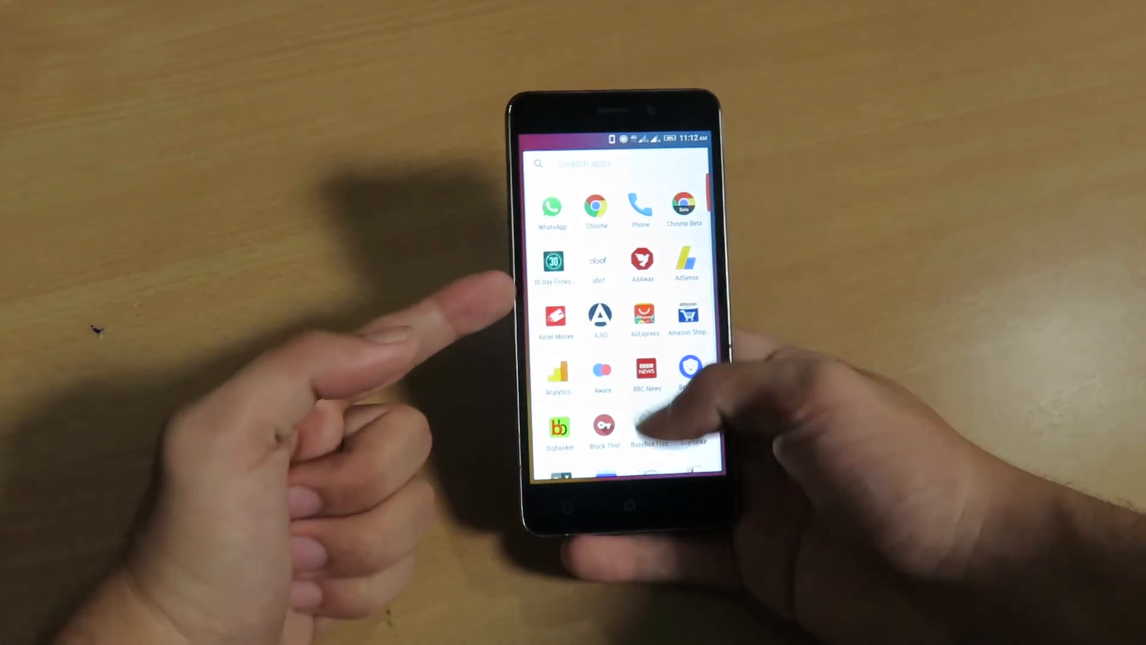
scroll(down, 3)
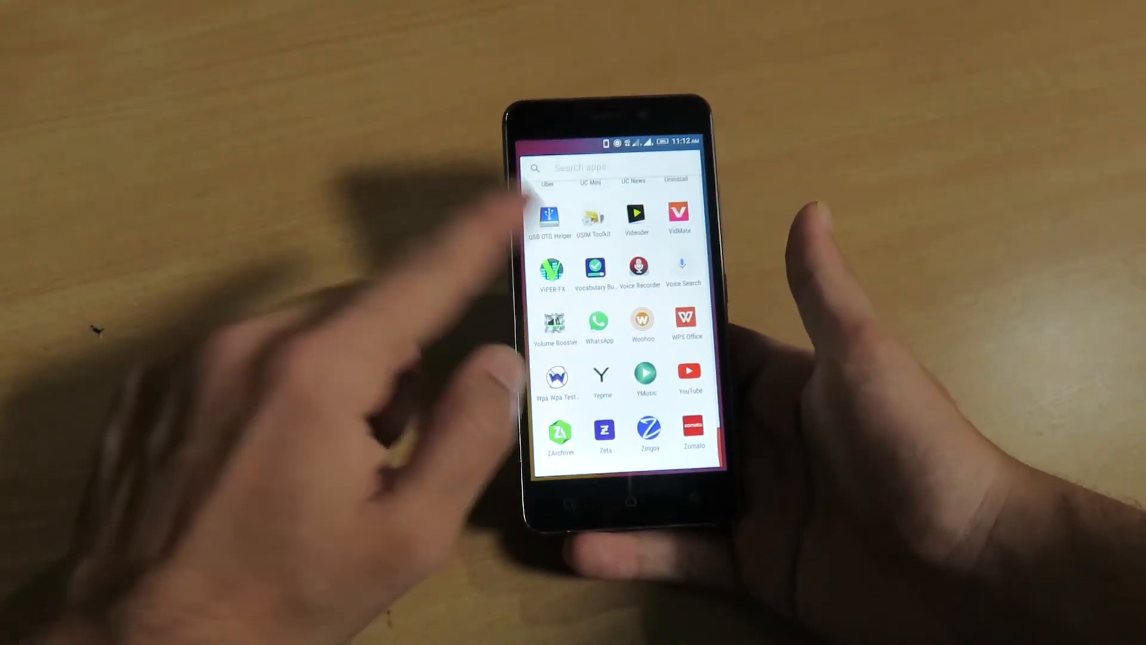
click(553, 271)
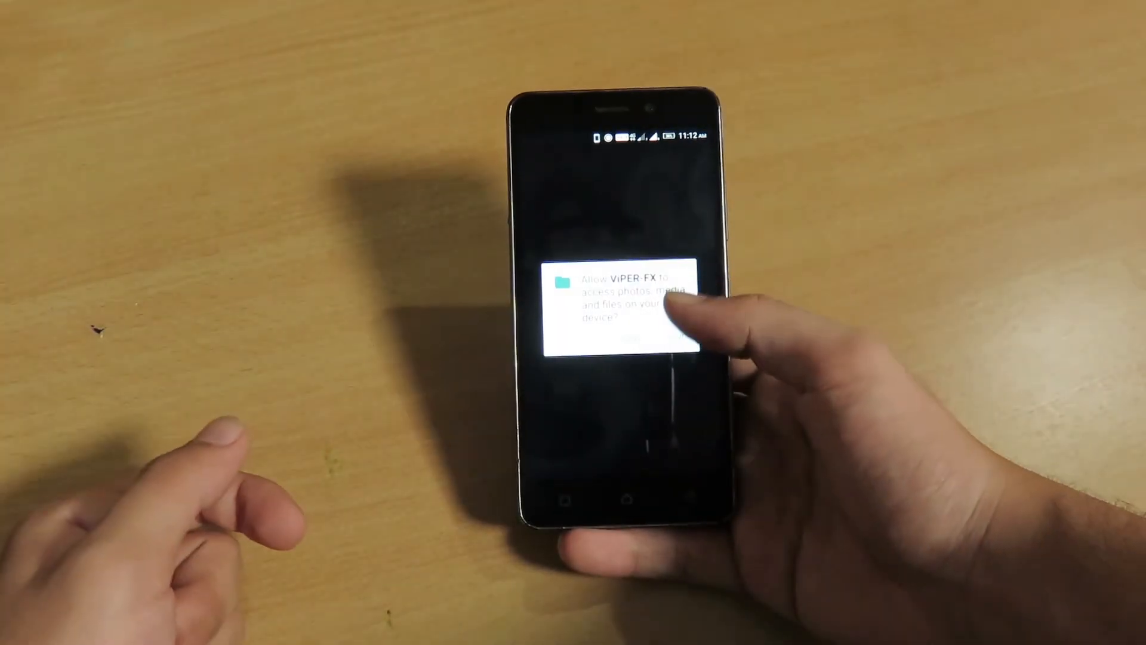